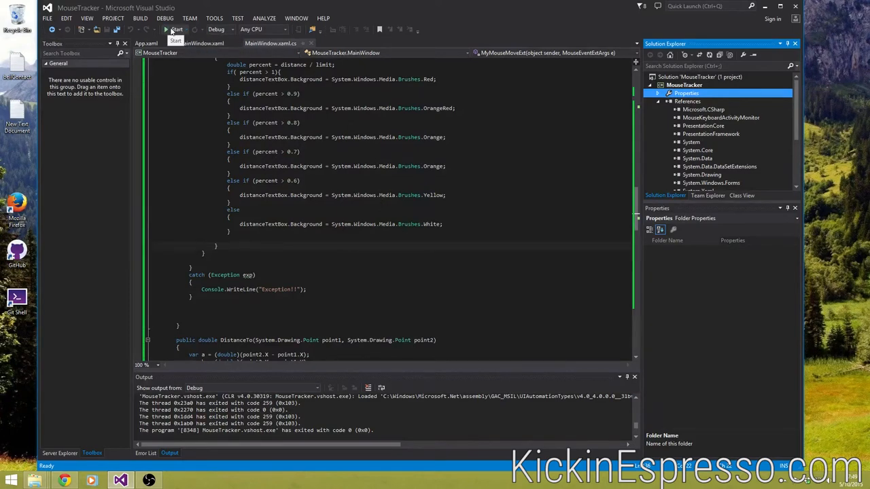
Start MouseTracker under the debugger and move its window toward the top-left corner.
left_click(175, 30)
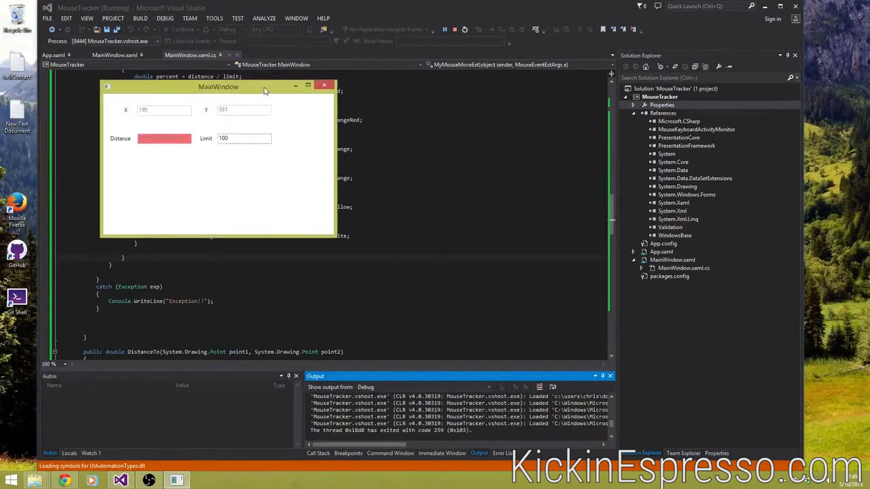
left_click_drag(217, 87, 242, 127)
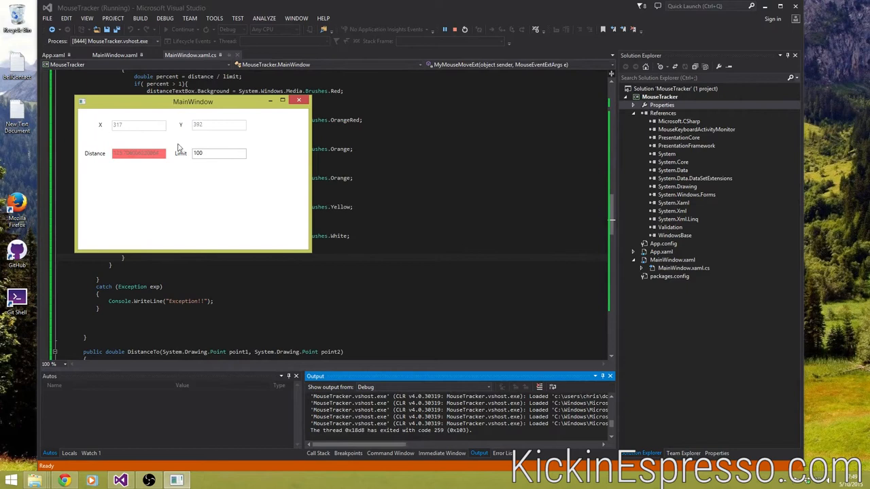
mouse_move(207, 216)
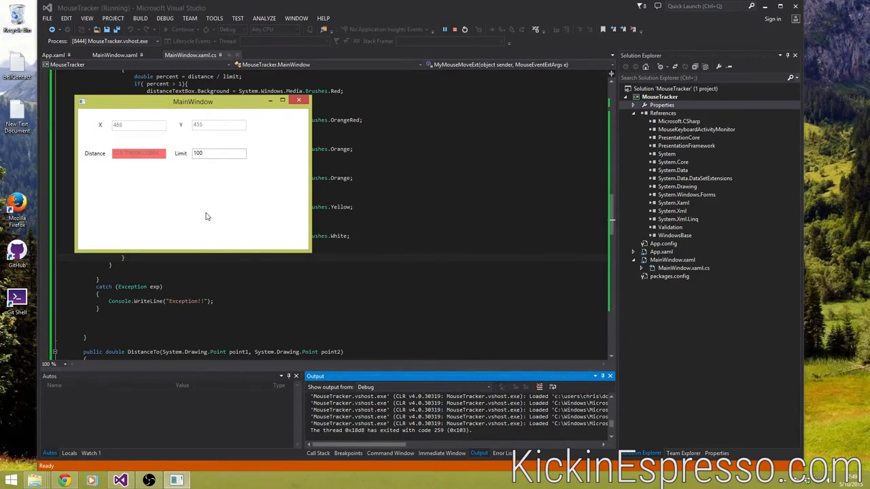
left_click_drag(193, 101, 127, 23)
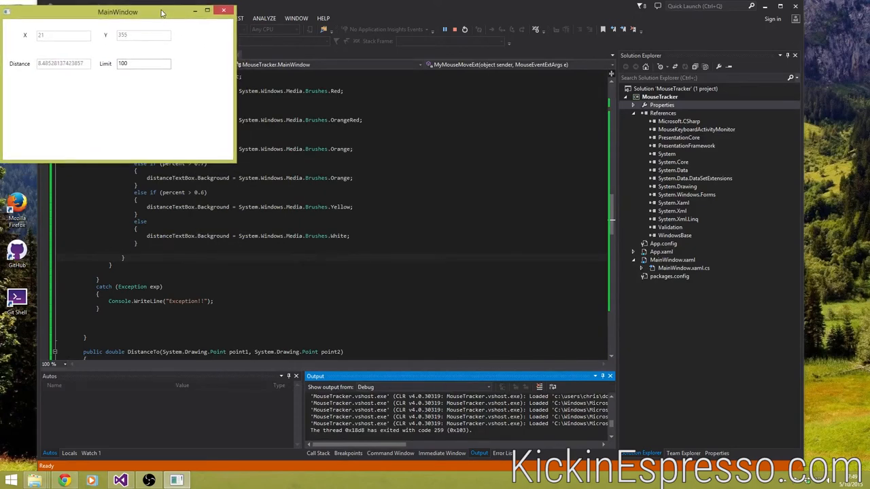
Click inside the title bar so the Distance reading resets to 0.
left_click(223, 11)
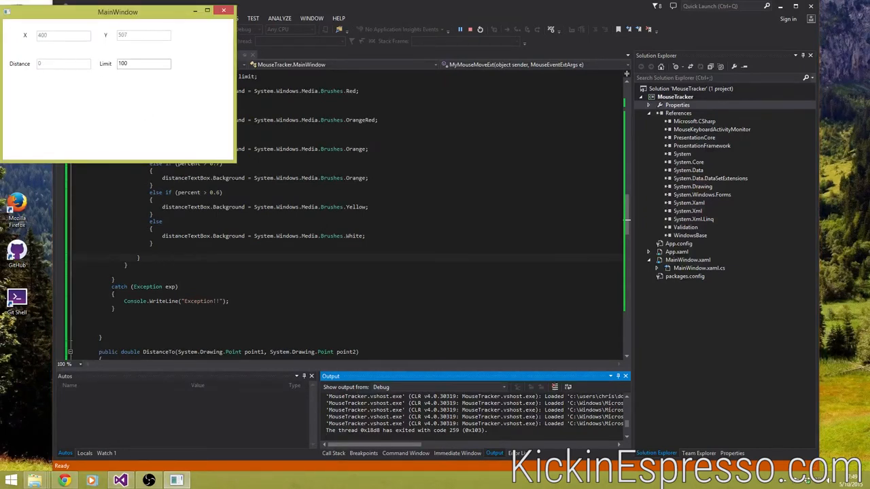
mouse_move(605, 462)
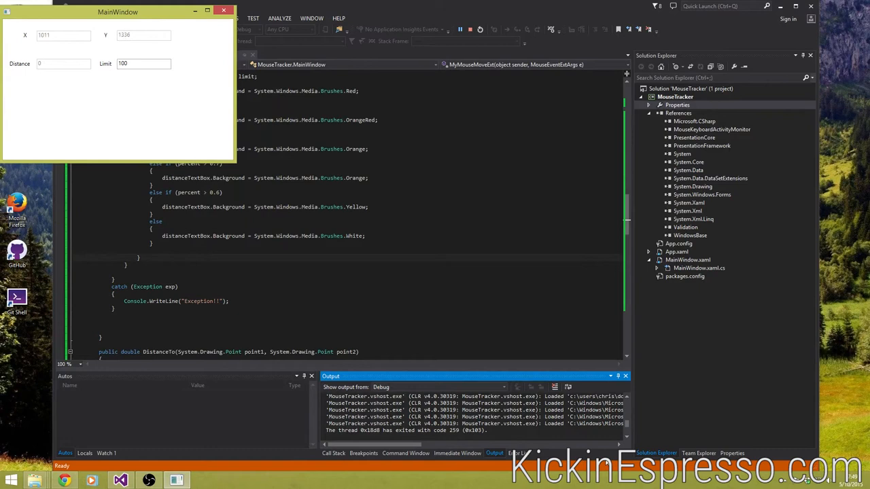
mouse_move(144, 94)
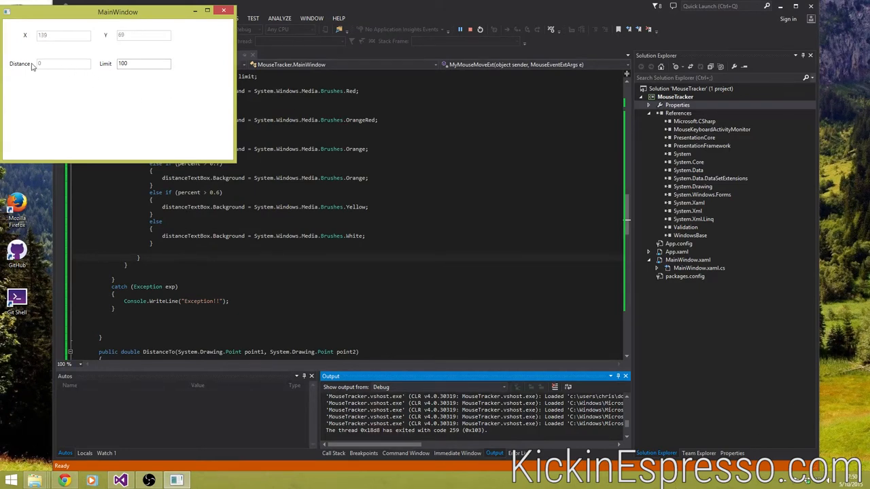
mouse_move(162, 101)
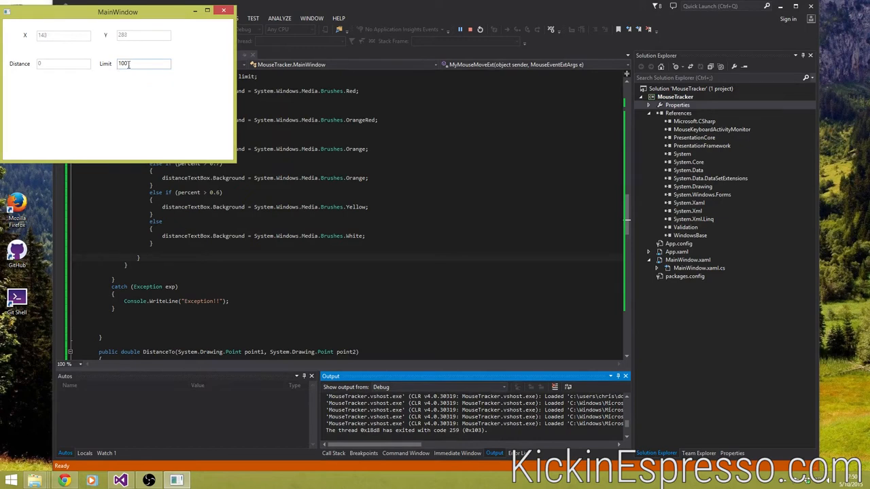
mouse_move(163, 97)
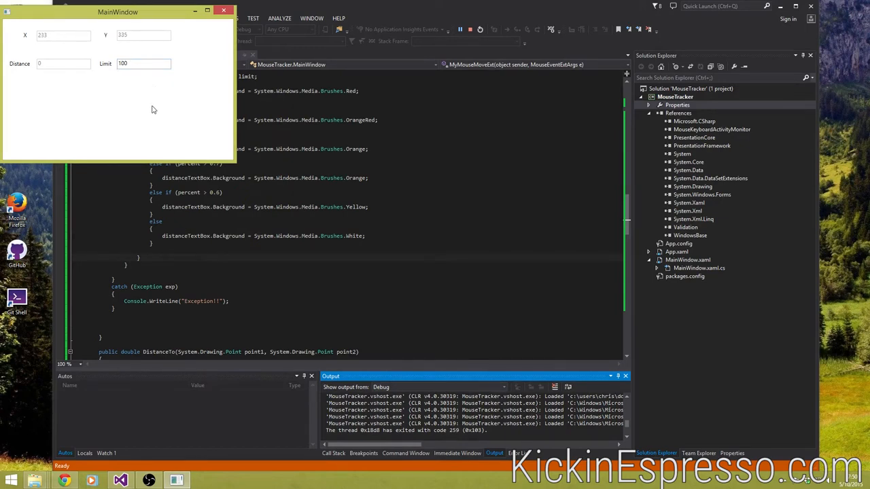
mouse_move(136, 114)
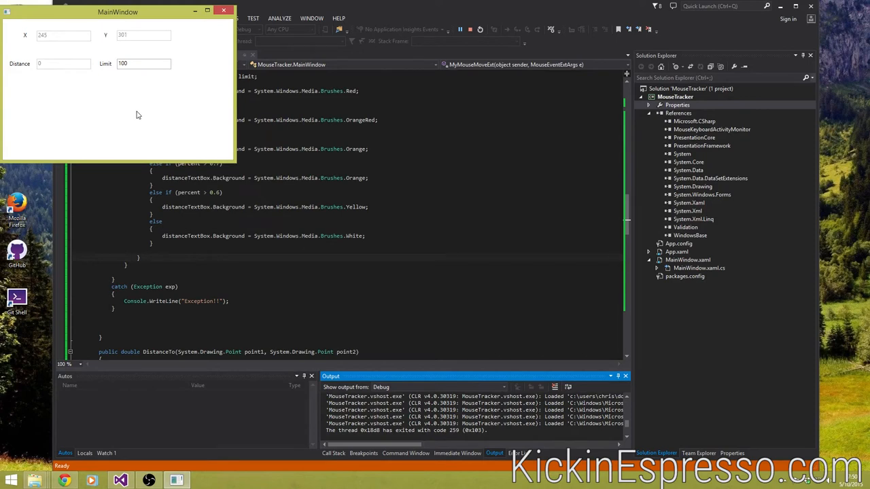
mouse_move(144, 114)
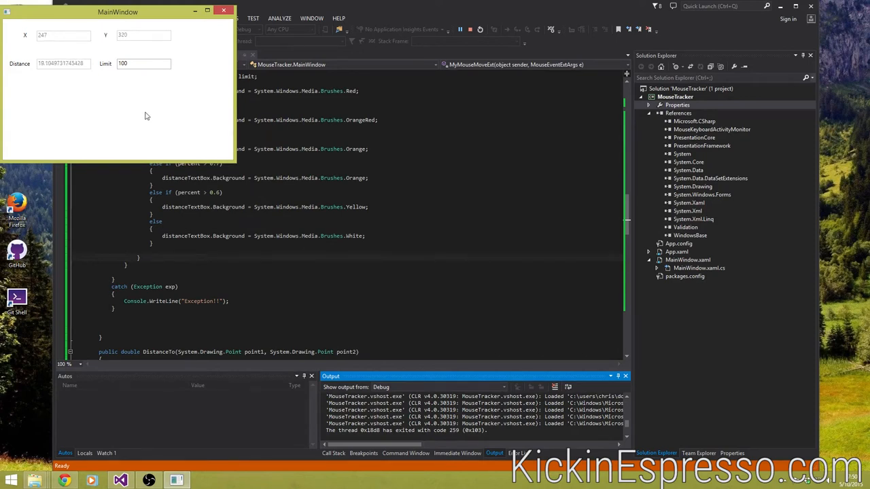
mouse_move(157, 118)
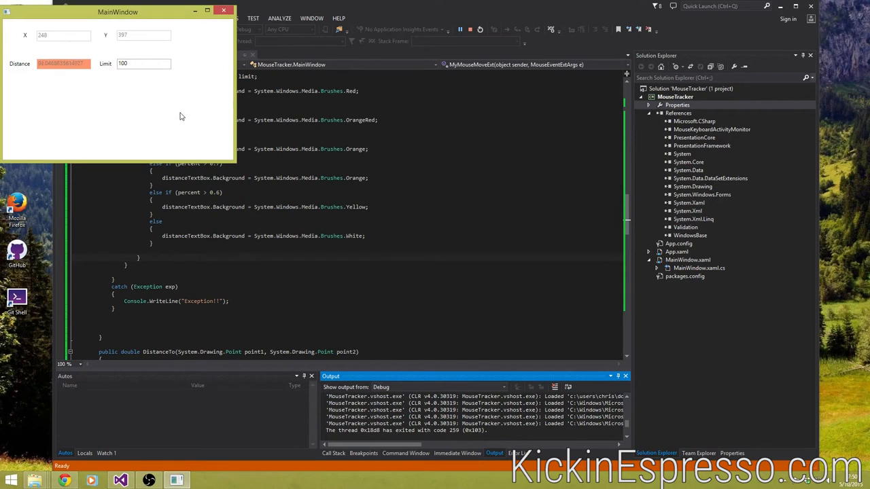
mouse_move(174, 115)
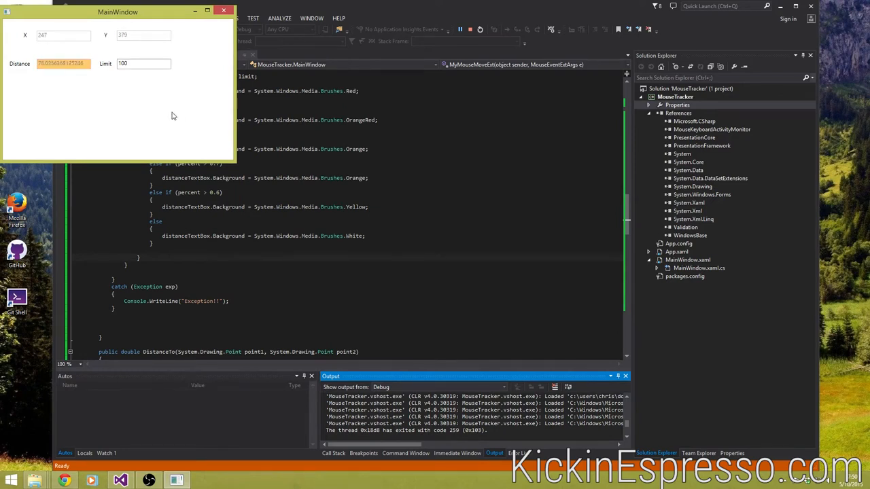
mouse_move(158, 114)
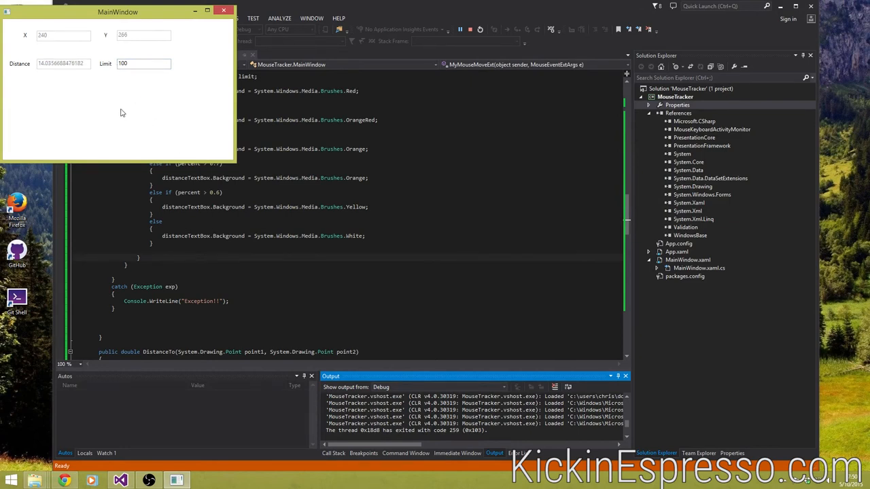
mouse_move(143, 122)
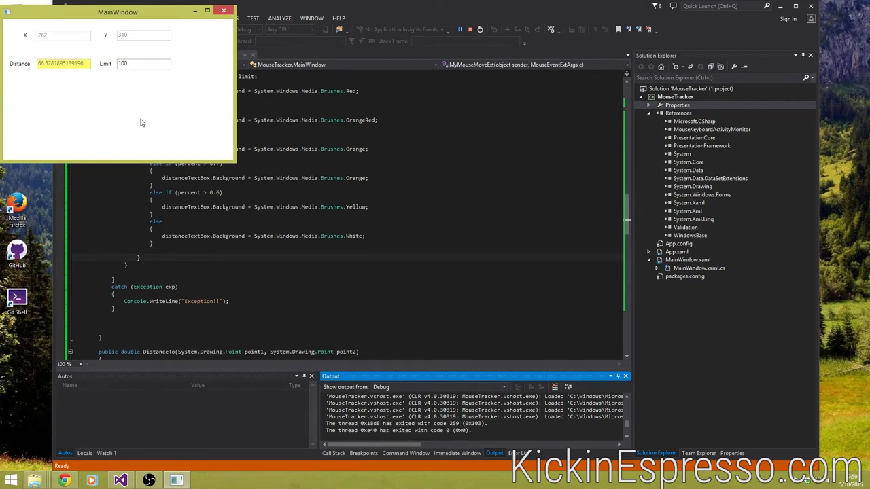
mouse_move(129, 14)
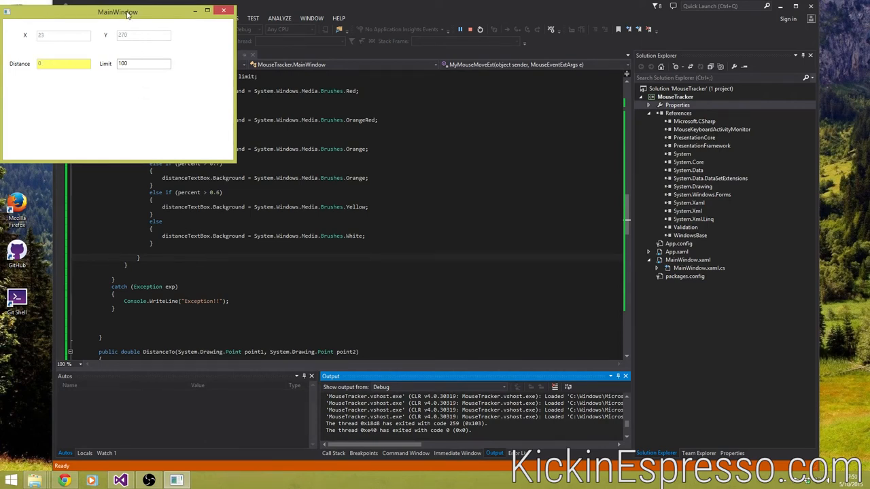
Drag the title bar a short distance down-right, giving a yellow mid-range Distance reading.
left_click_drag(117, 11, 146, 44)
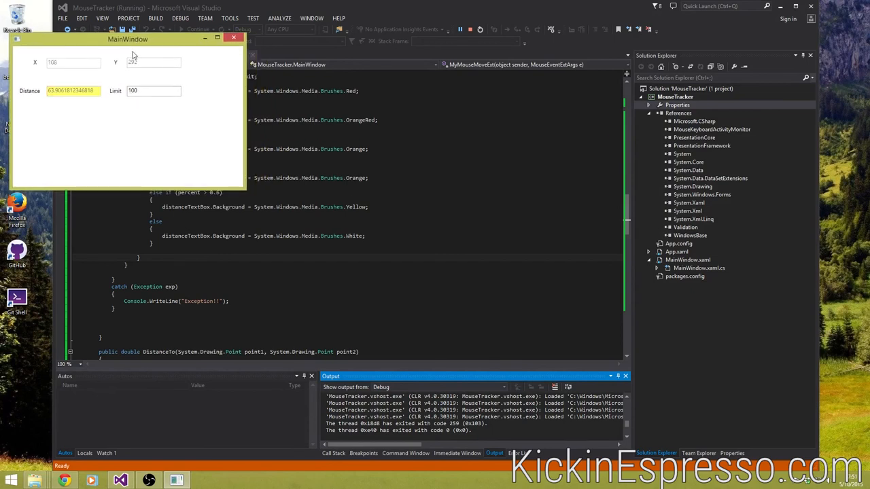
mouse_move(134, 46)
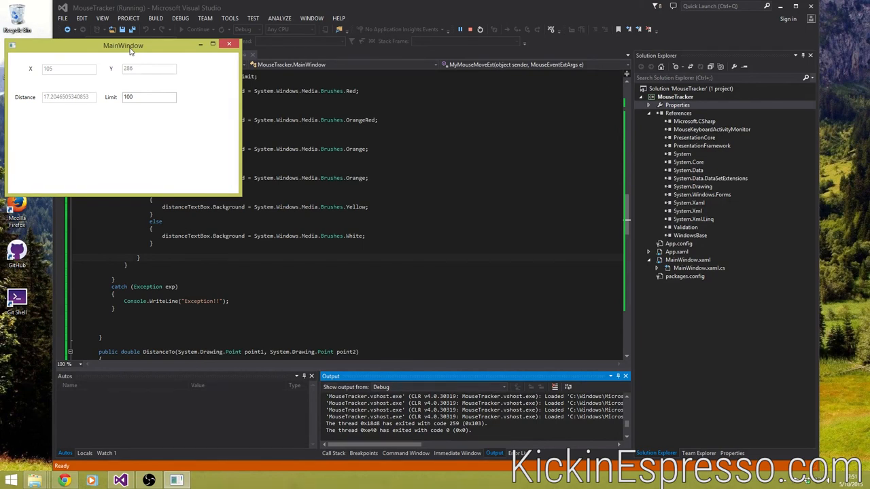
mouse_move(129, 53)
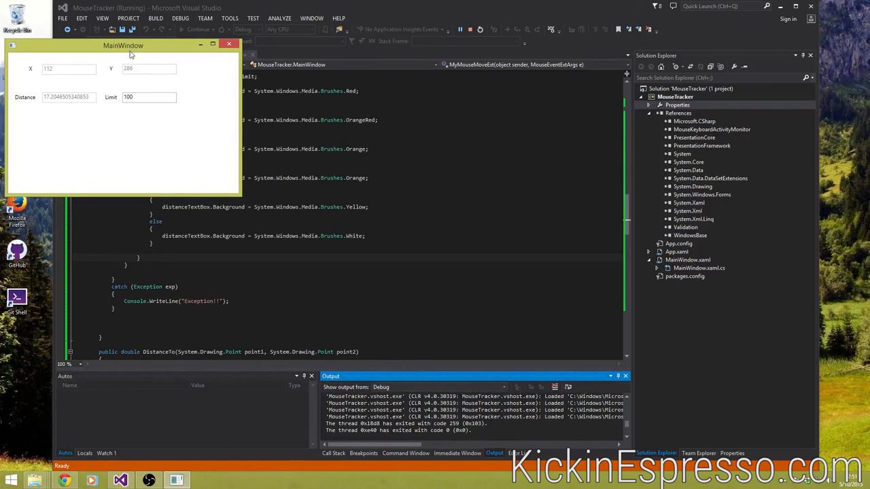